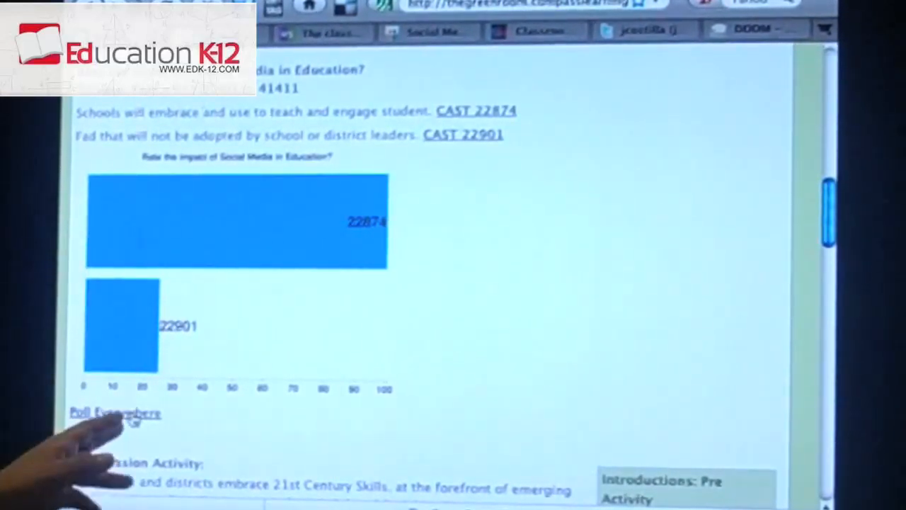
Step: Start a new multiple choice poll asking 'Who gave the best presentation?'
click(116, 414)
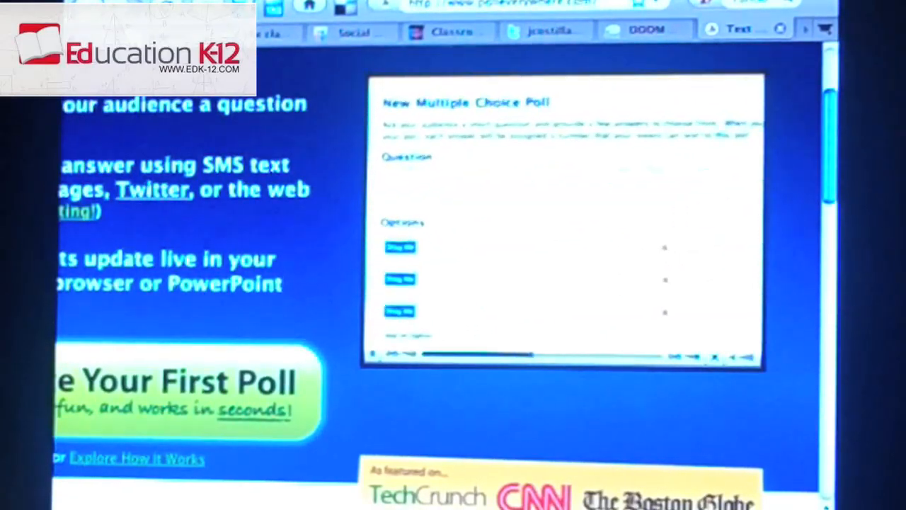
text(Who gave the best presentation?)
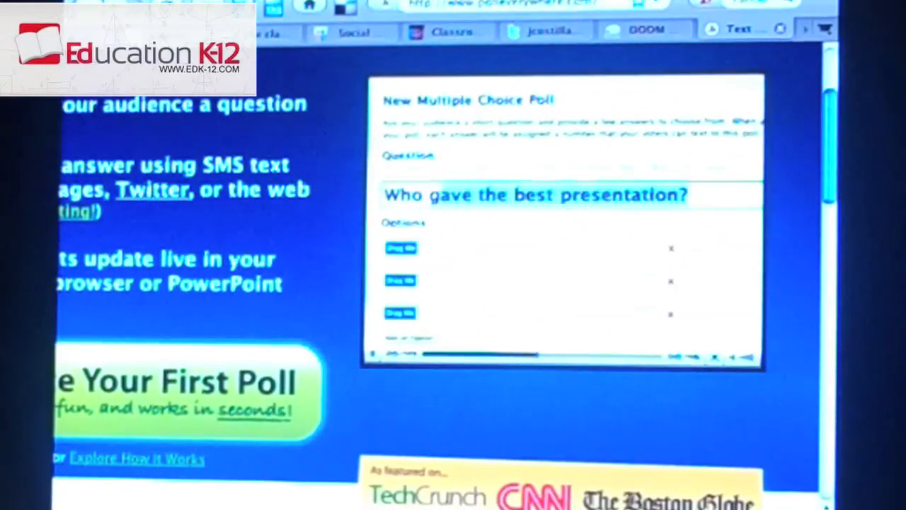